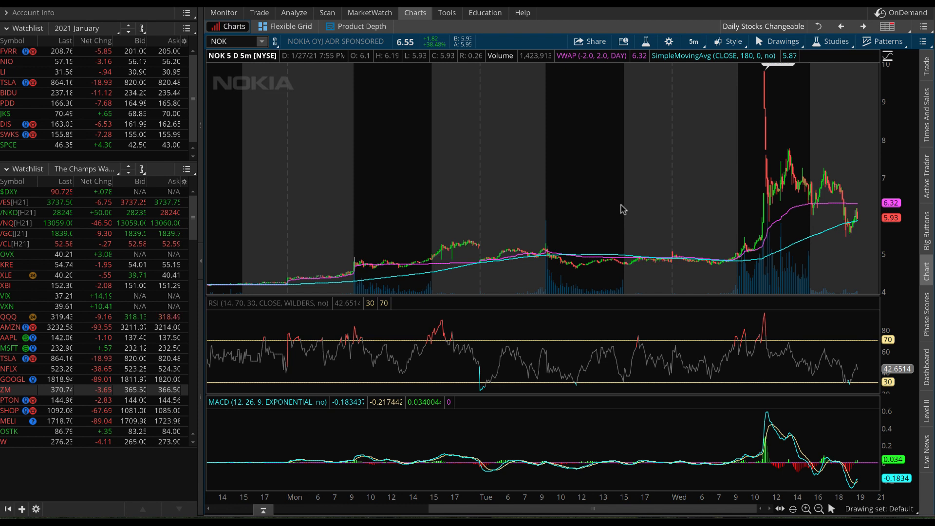
pyautogui.moveTo(587, 201)
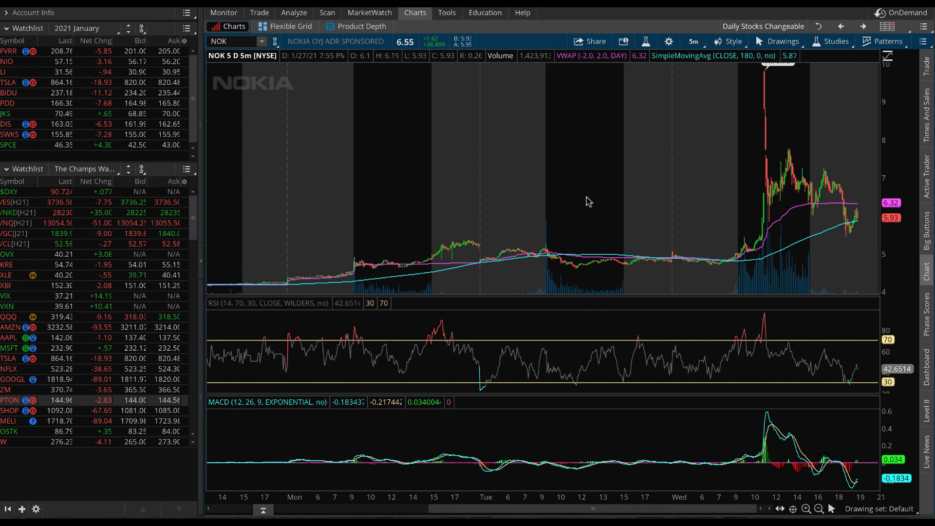
# View the NOK option chain for the 29 Jan 21 weekly expiry, then switch to StockCharts
pyautogui.click(259, 13)
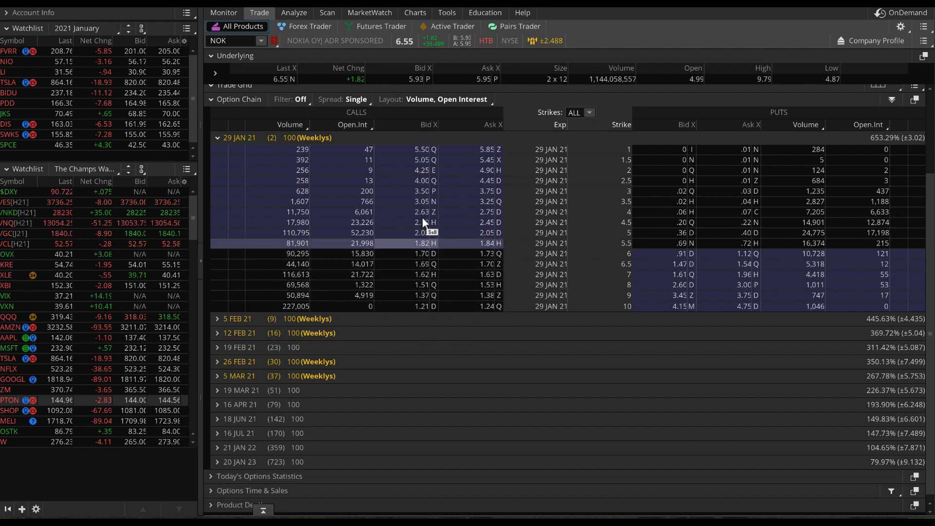
pyautogui.click(414, 13)
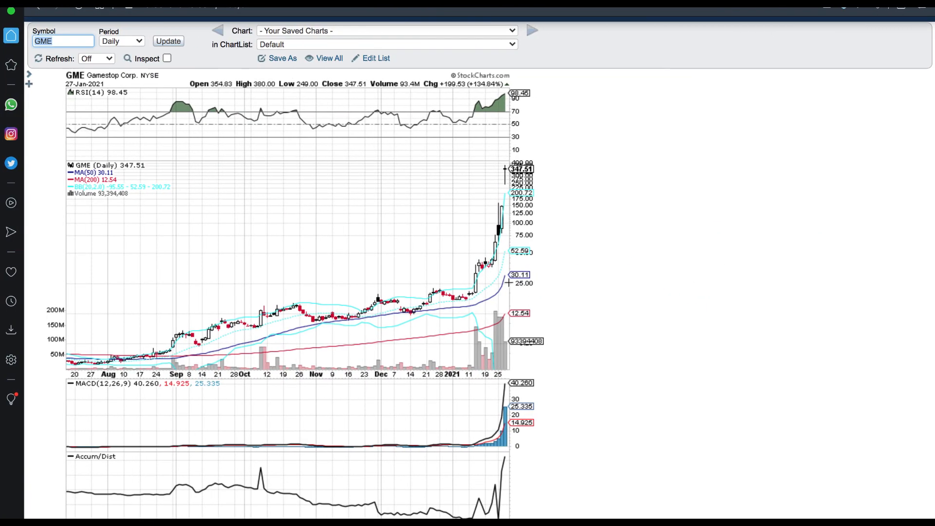
# Load the NOK daily chart in StockCharts in place of GME
pyautogui.write('NOK')
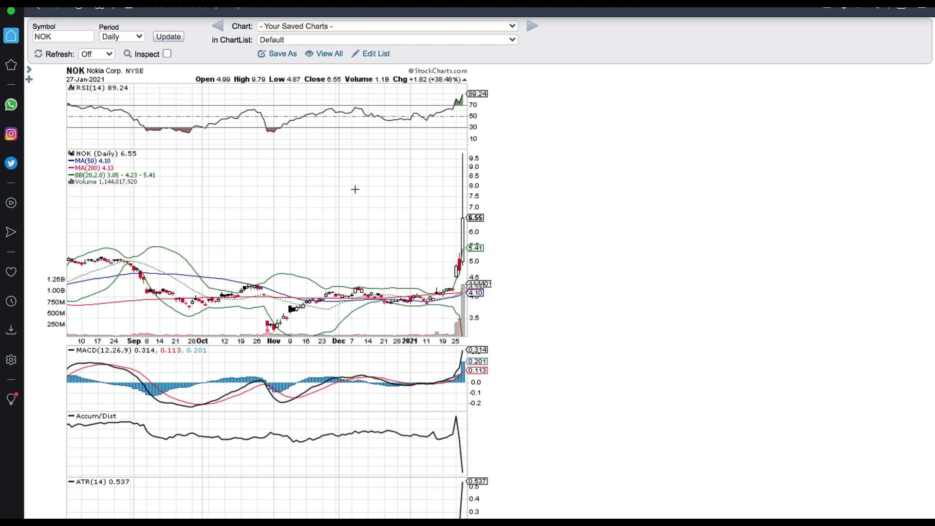
pyautogui.moveTo(377, 255)
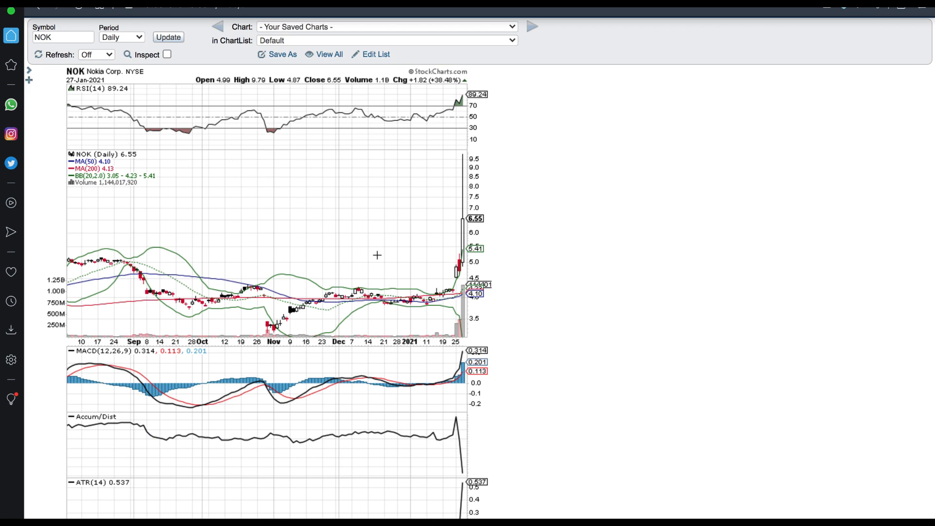
pyautogui.moveTo(450, 245)
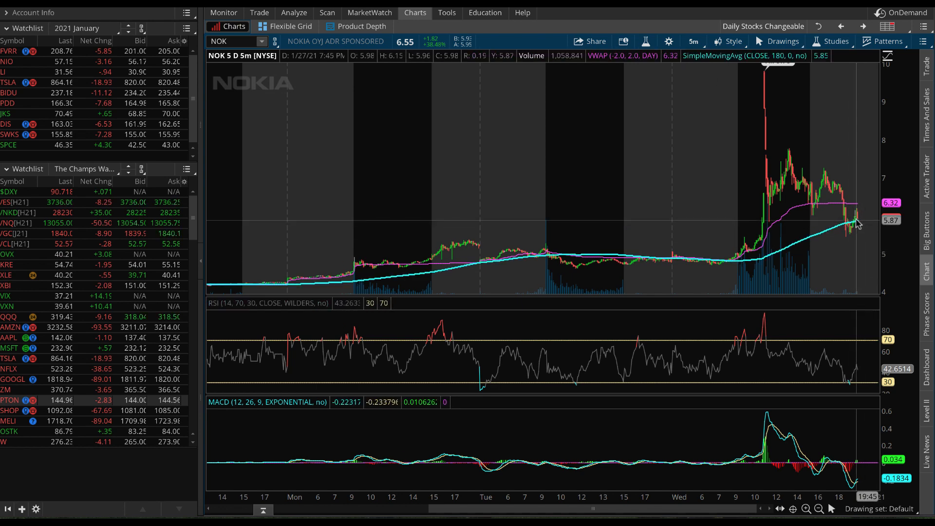
pyautogui.moveTo(867, 296)
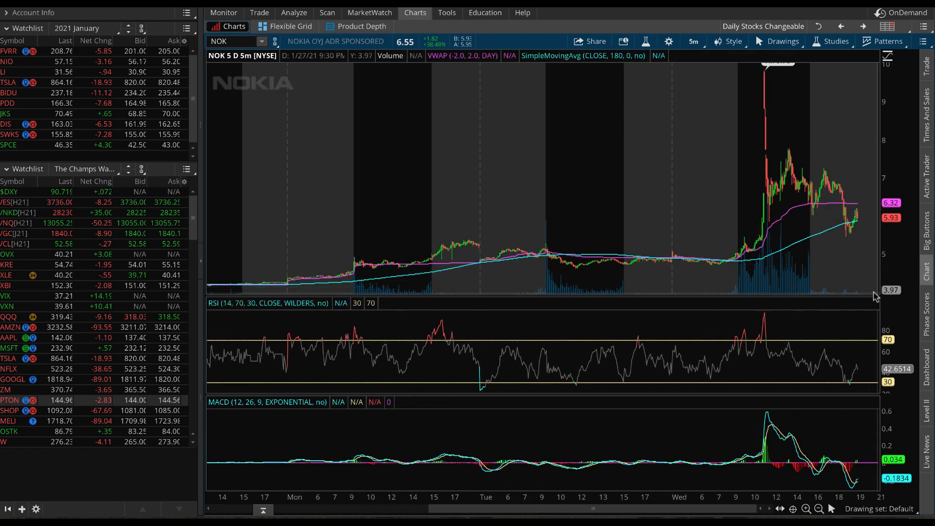
pyautogui.moveTo(874, 302)
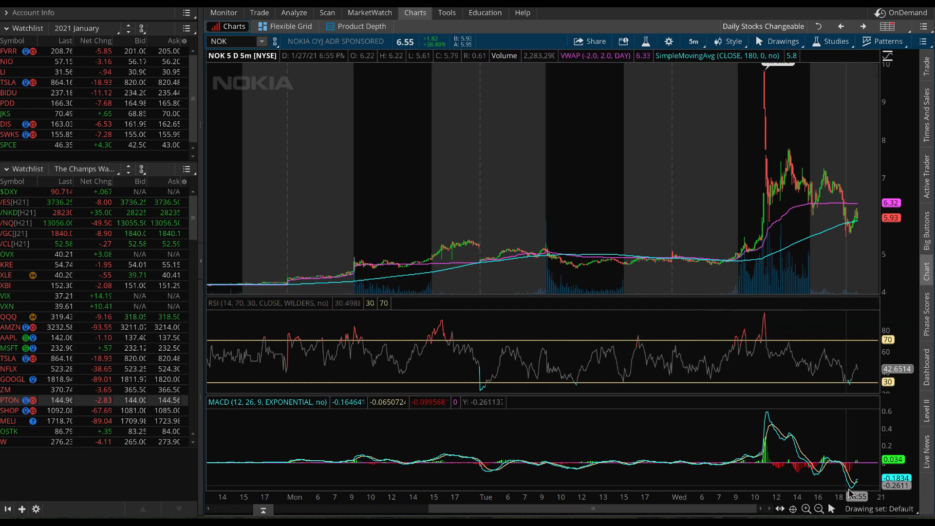
pyautogui.moveTo(566, 281)
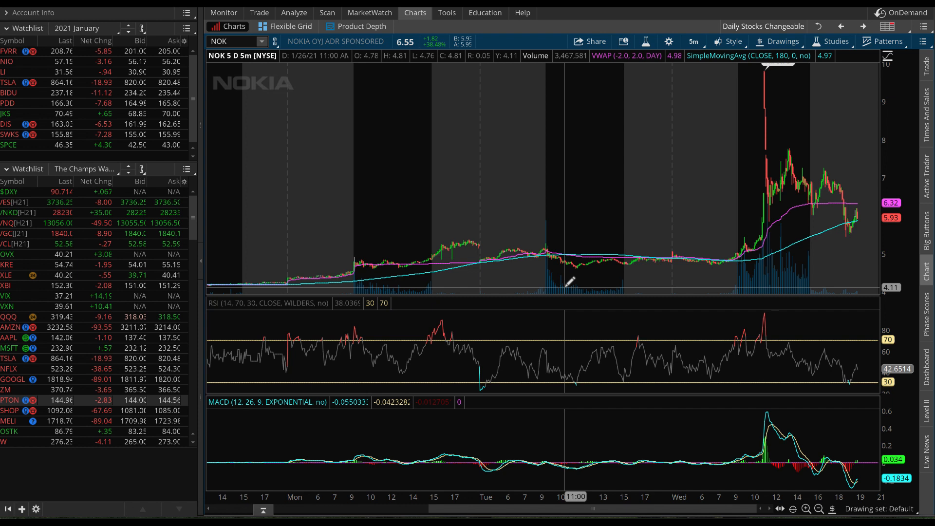
pyautogui.moveTo(549, 271)
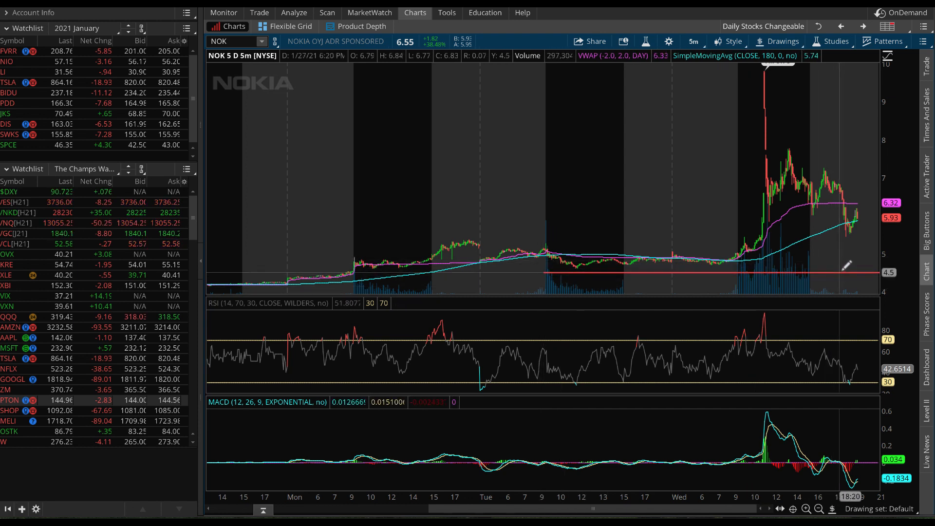
pyautogui.moveTo(864, 213)
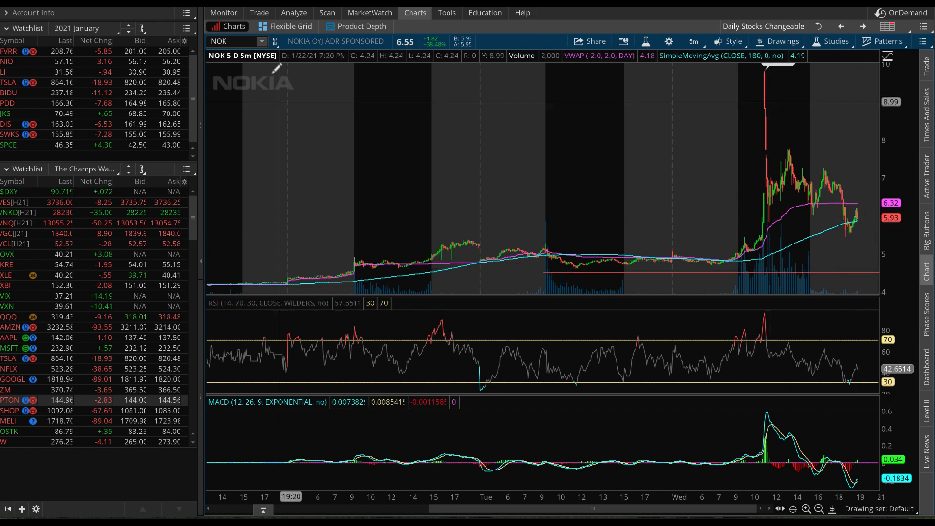
pyautogui.click(258, 12)
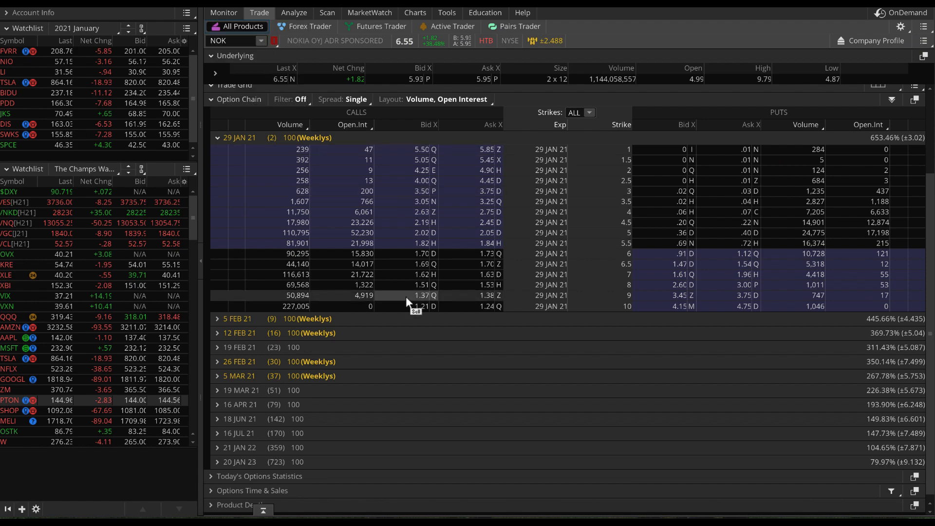
pyautogui.click(414, 13)
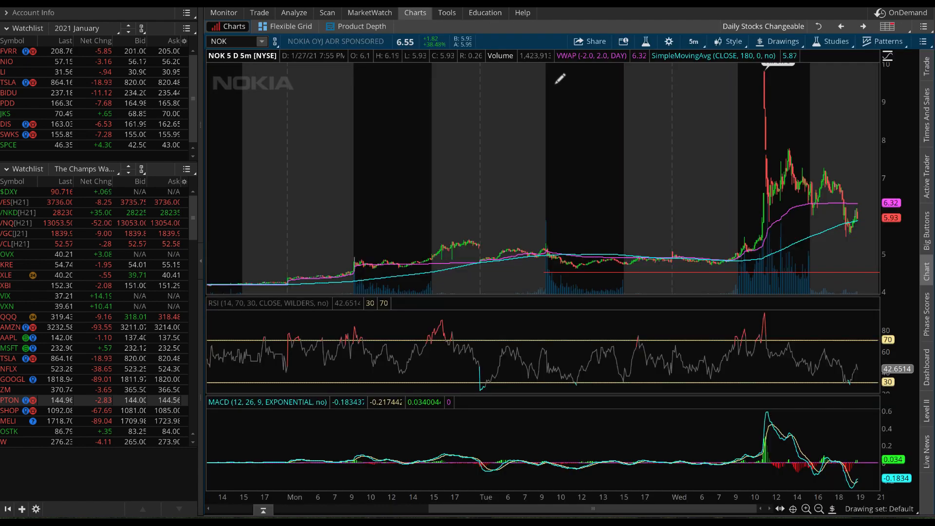
pyautogui.moveTo(820, 213)
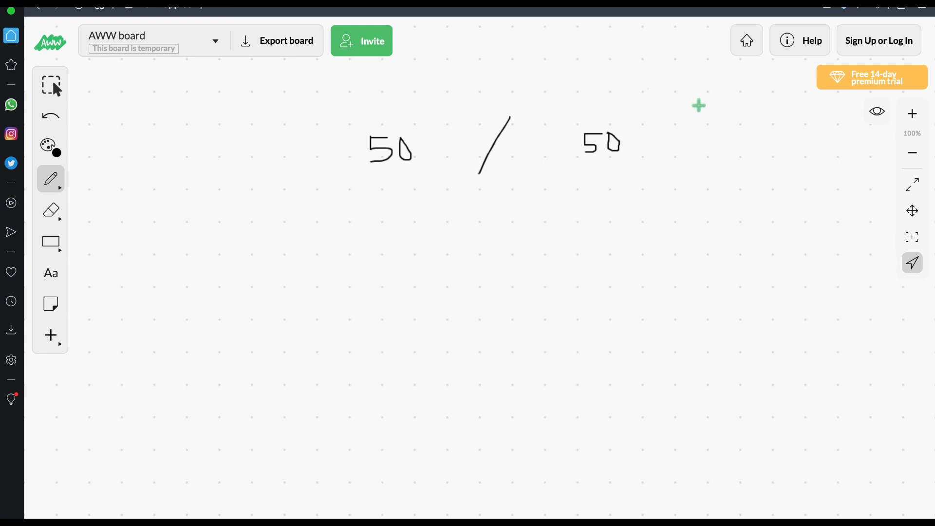
# Handwrite '50 / 50' as the risk-reward ratio on the AWW whiteboard
pyautogui.moveTo(705, 122); pyautogui.dragTo(704, 154)
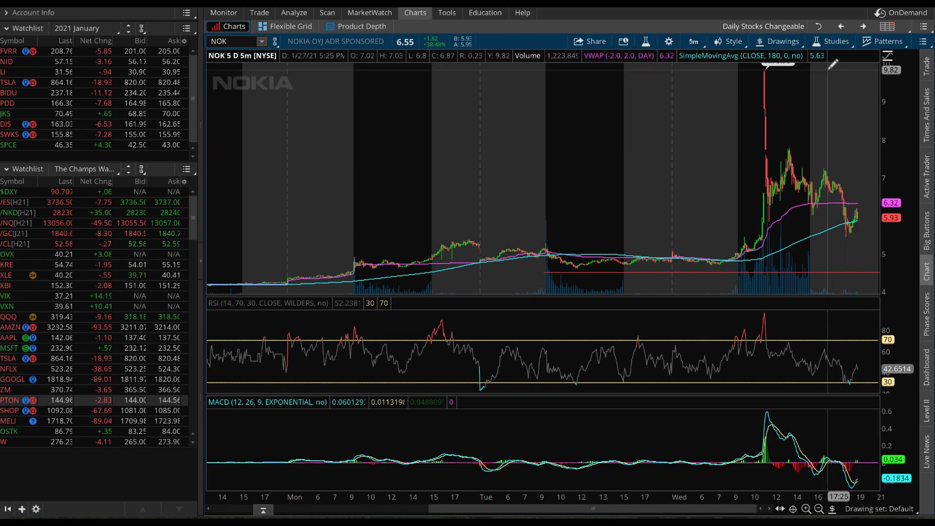
pyautogui.moveTo(765, 172)
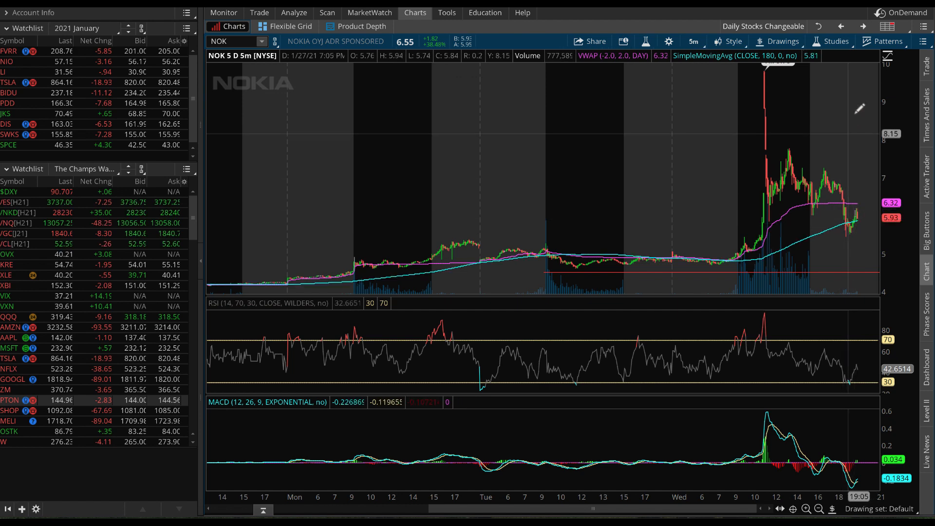
pyautogui.moveTo(771, 83)
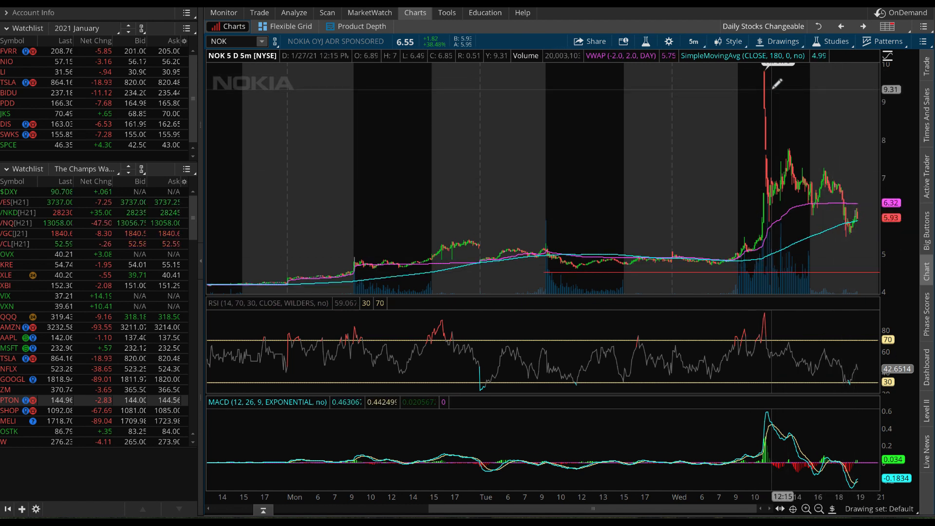
pyautogui.moveTo(812, 136)
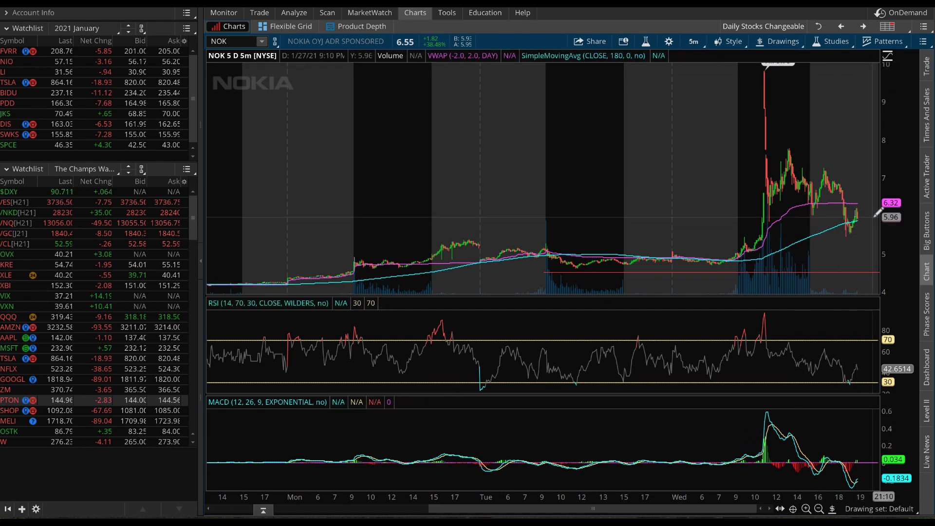
pyautogui.moveTo(865, 210)
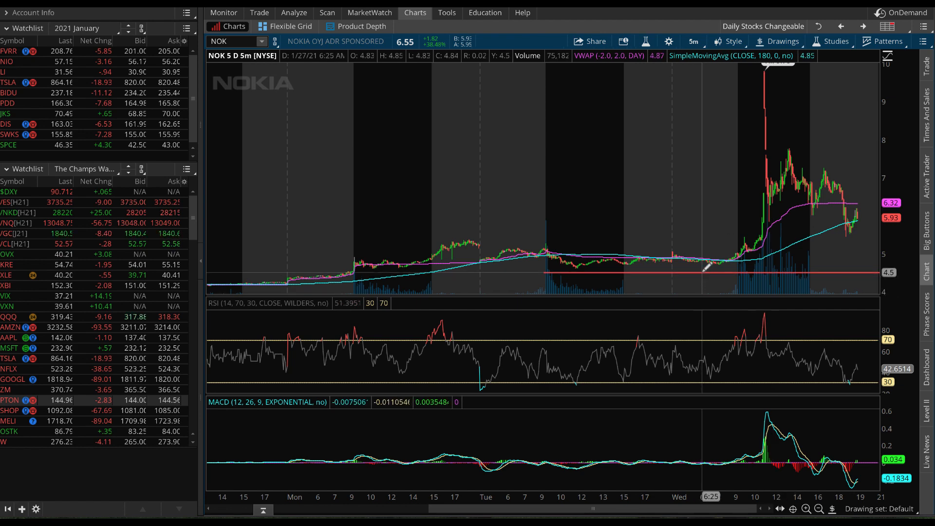
pyautogui.moveTo(871, 239)
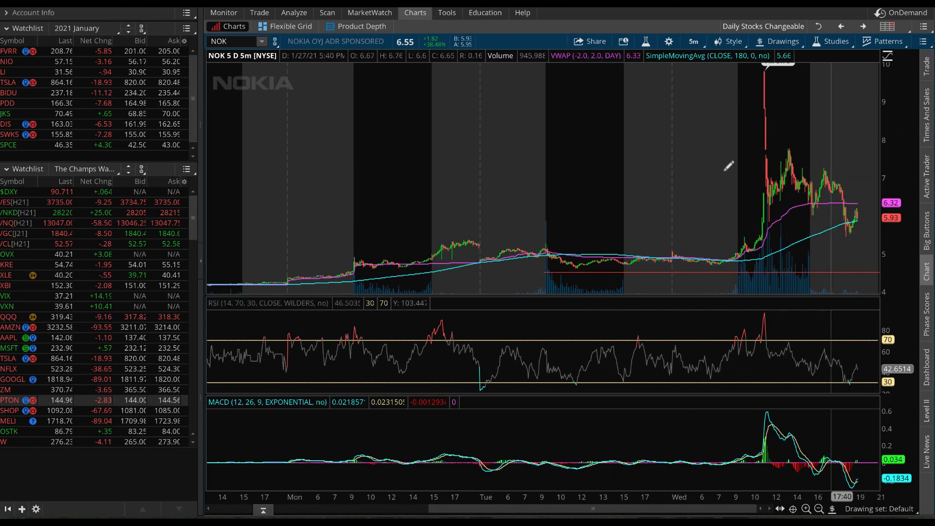
# Load the IRBT five-day chart, then switch the chart to GME
pyautogui.write('IR')
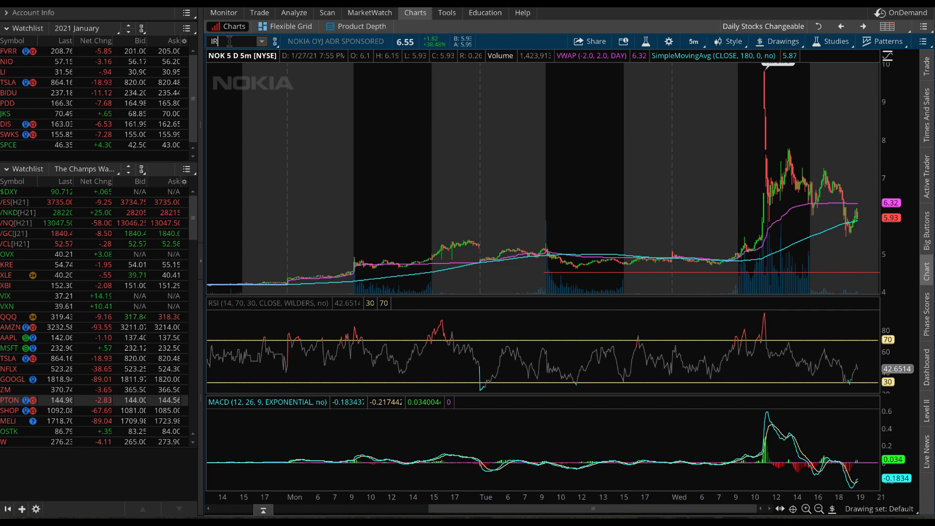
pyautogui.write('IRBT')
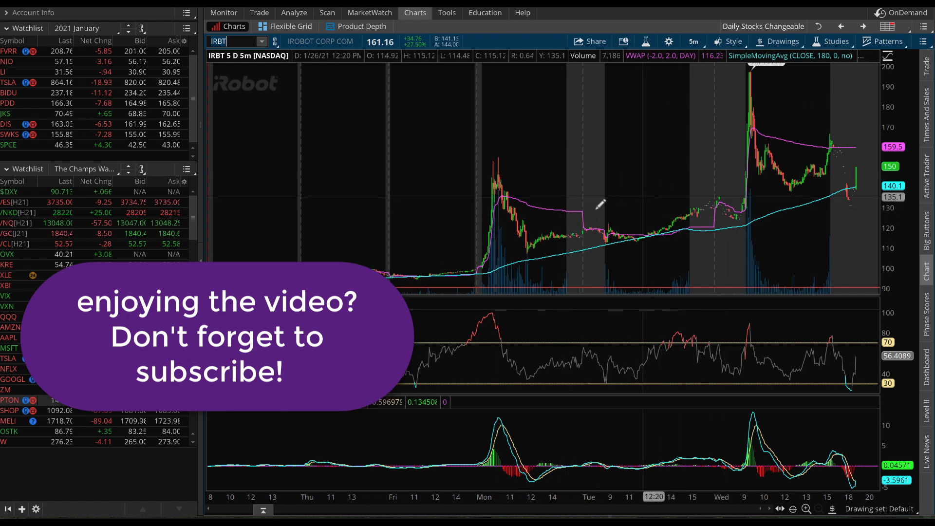
pyautogui.moveTo(510, 175)
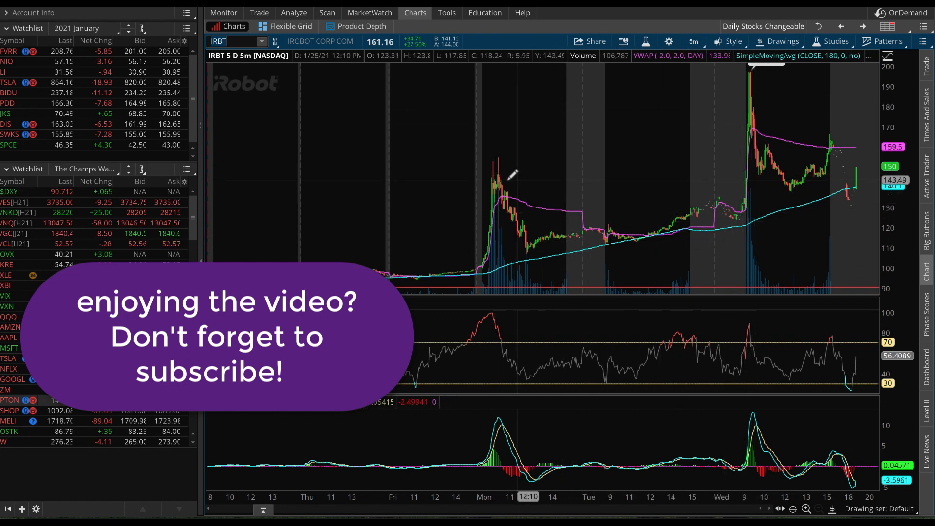
pyautogui.write('GME')
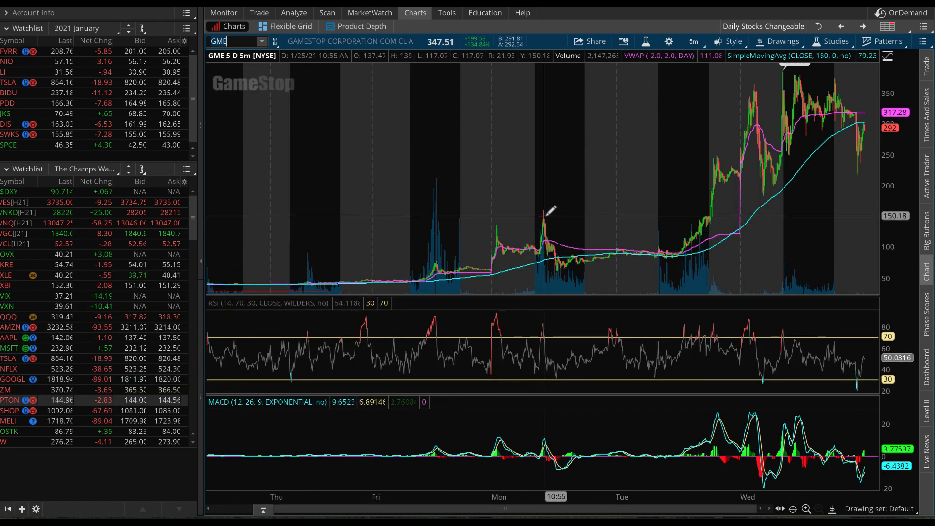
pyautogui.moveTo(734, 179)
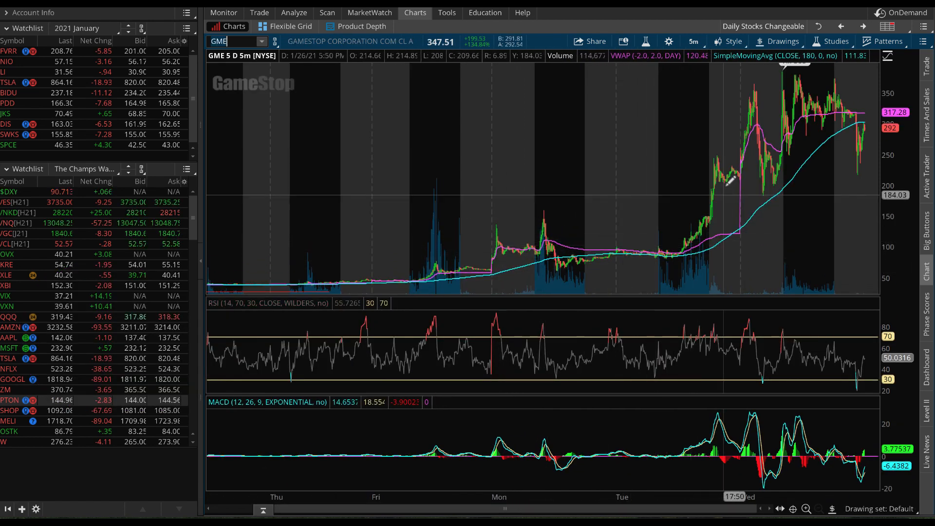
pyautogui.moveTo(728, 173)
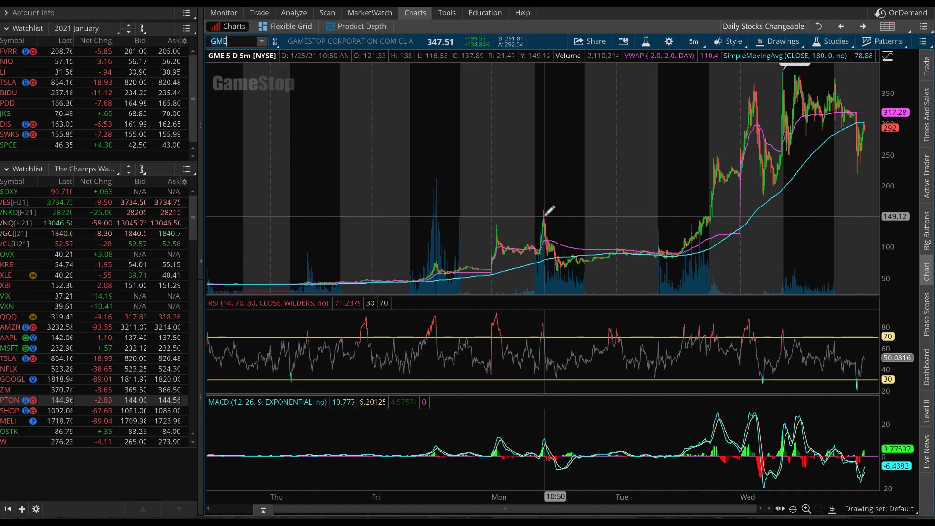
pyautogui.moveTo(465, 161)
pyautogui.write('NOK')
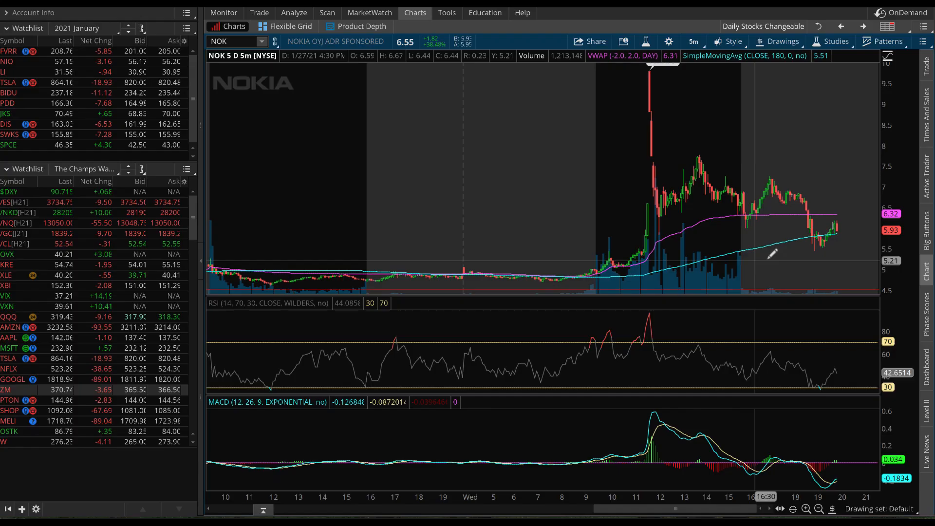
pyautogui.moveTo(575, 242)
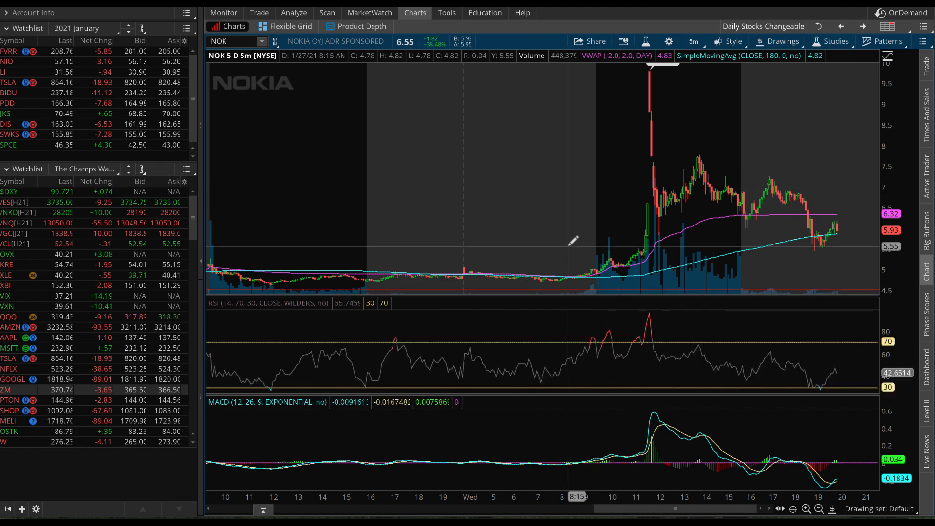
# Open the NOK option chain showing 29 Jan 21 weekly calls and puts
pyautogui.click(258, 12)
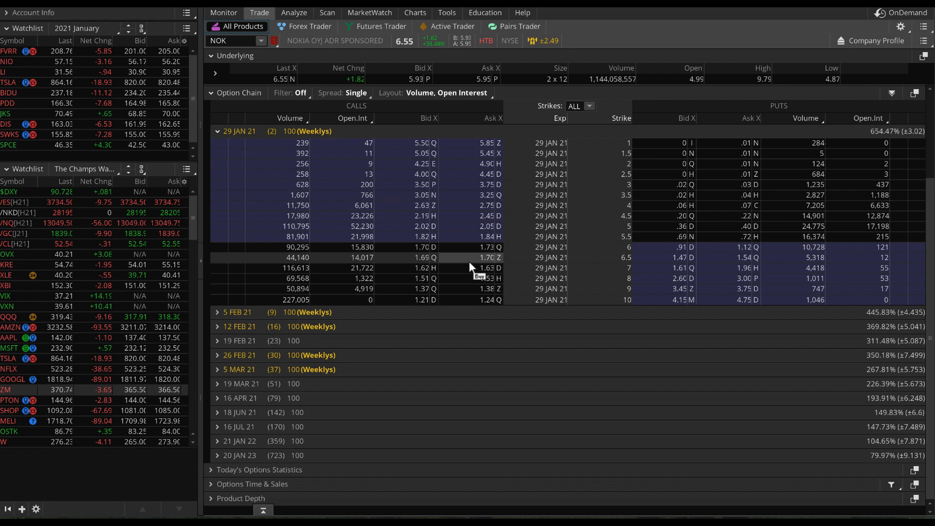
# Return to the NOK five-day, five-minute chart with the $4.50 stop line
pyautogui.click(414, 13)
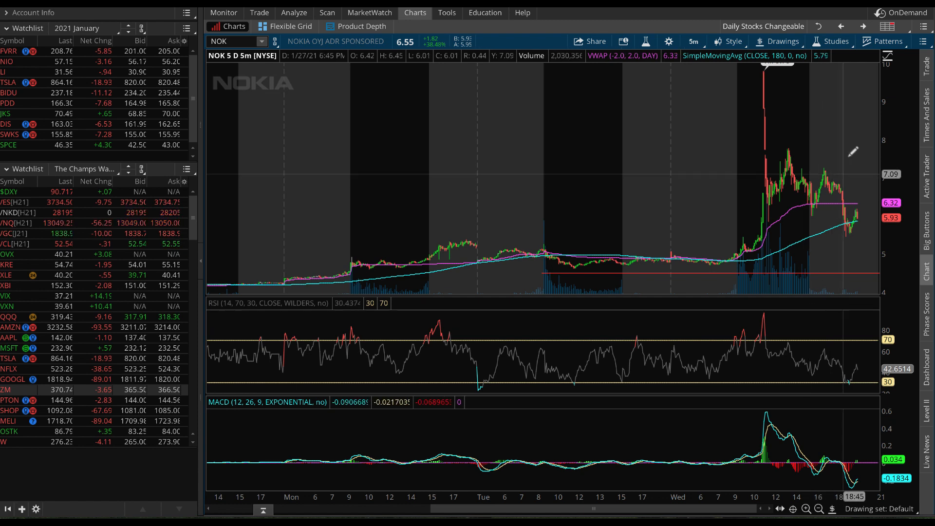
pyautogui.click(863, 27)
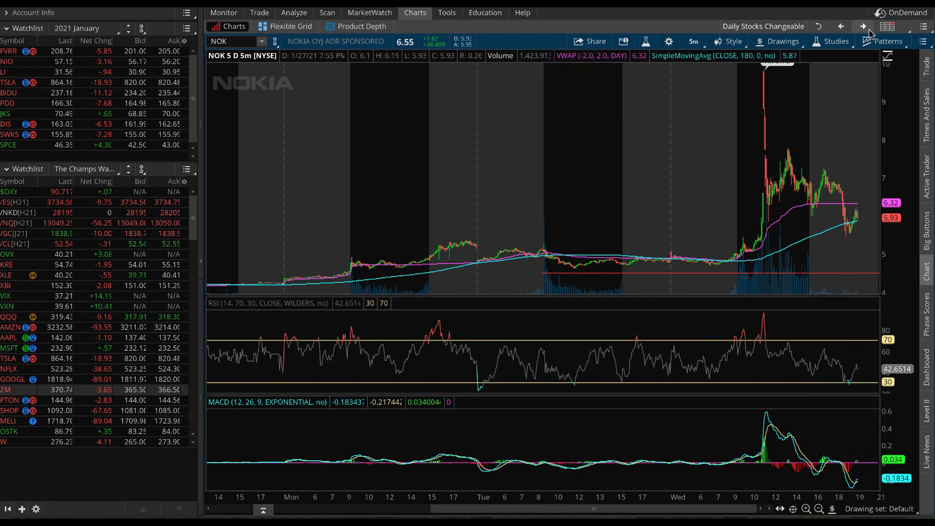
pyautogui.moveTo(778, 134)
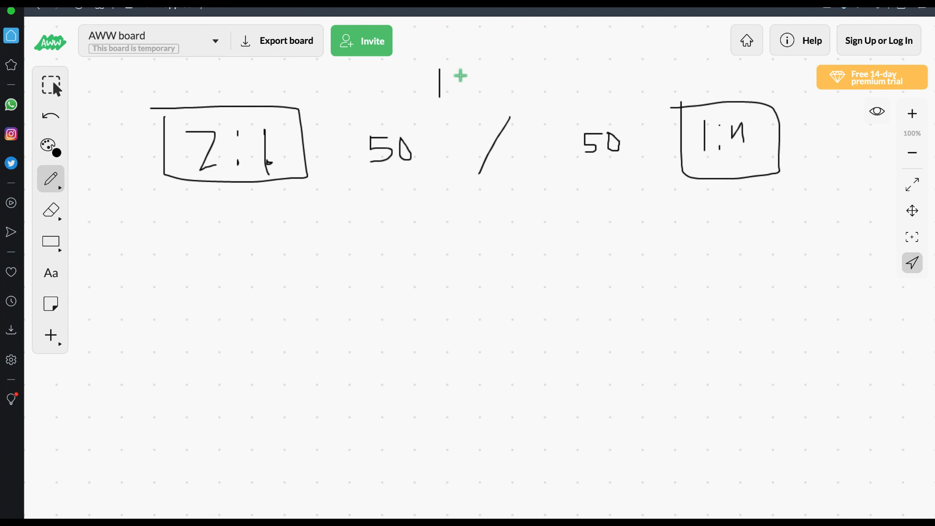
# Write 1,000 above the split, 750 under the 1:4 side, 20 under 2:1
pyautogui.moveTo(454, 83); pyautogui.dragTo(494, 90)
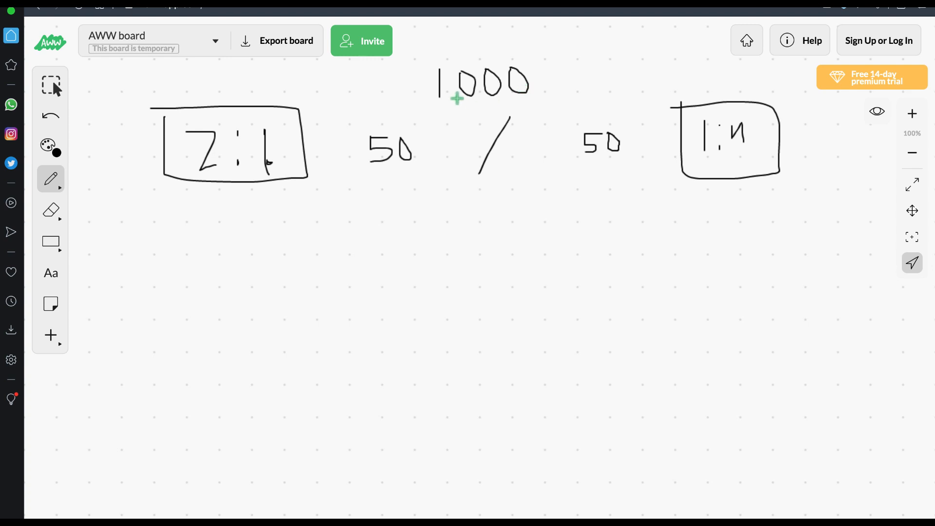
pyautogui.moveTo(665, 219)
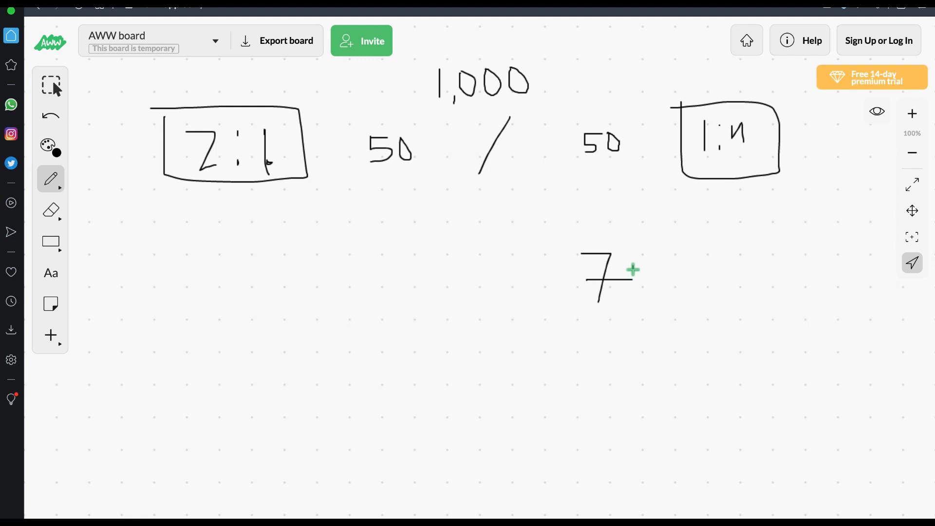
pyautogui.moveTo(626, 274); pyautogui.dragTo(692, 292)
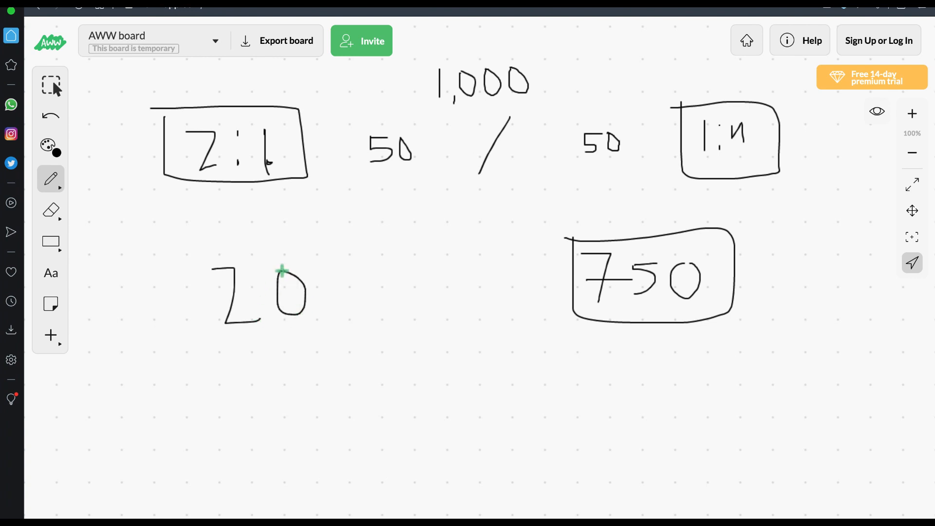
pyautogui.moveTo(281, 274); pyautogui.dragTo(385, 293)
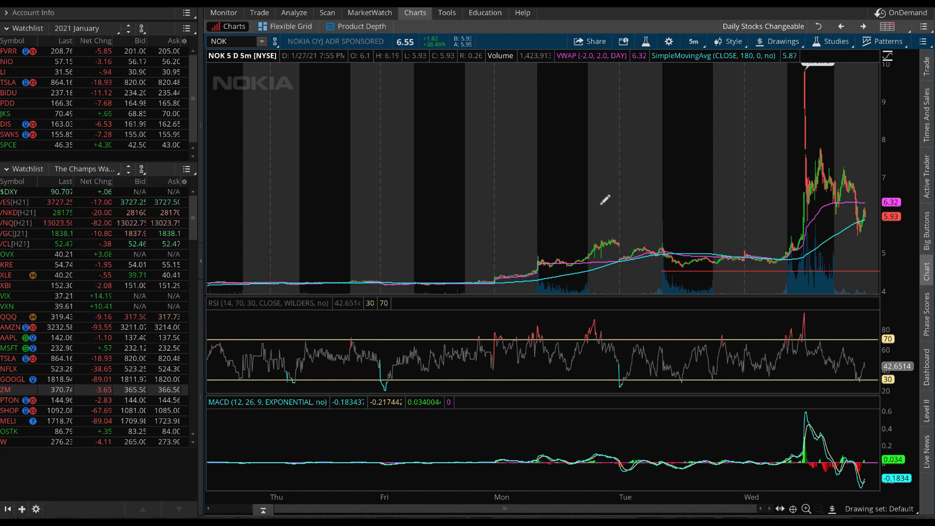
pyautogui.moveTo(709, 263)
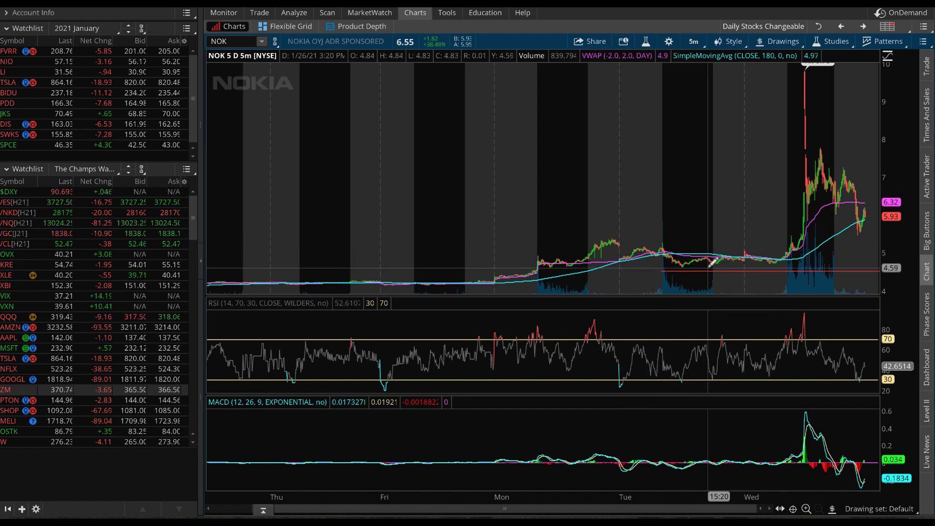
pyautogui.moveTo(614, 215)
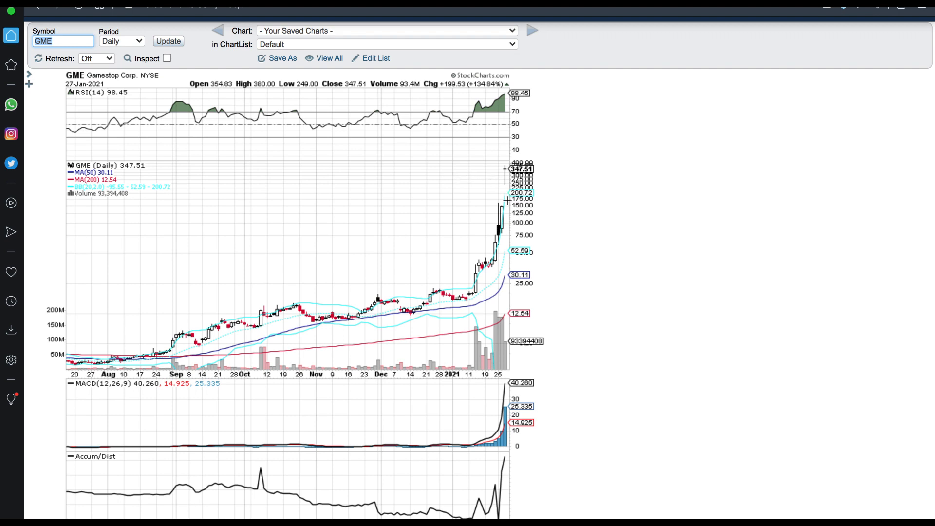
pyautogui.moveTo(507, 201)
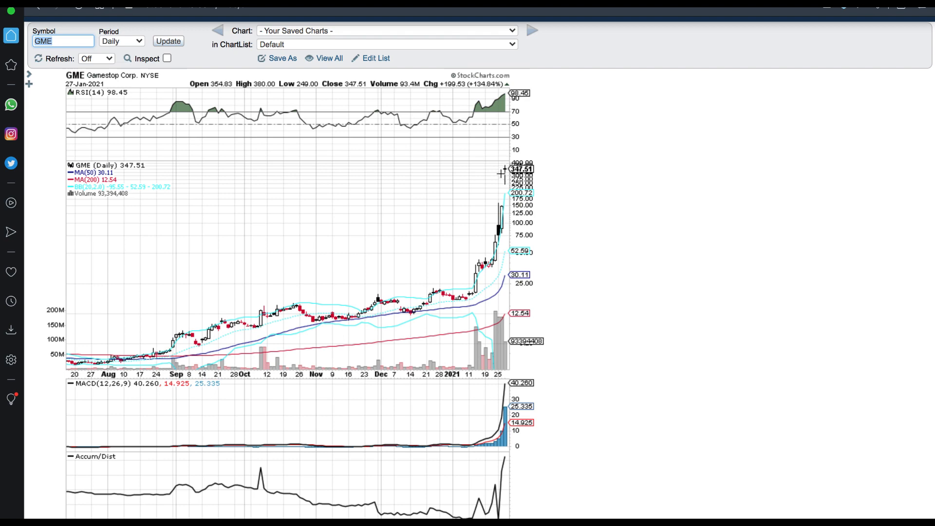
pyautogui.moveTo(514, 170)
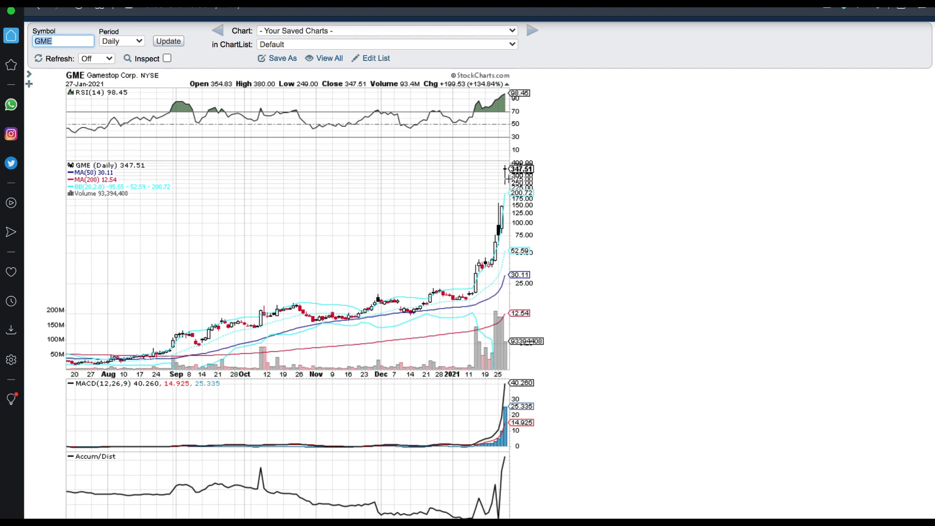
pyautogui.moveTo(203, 346)
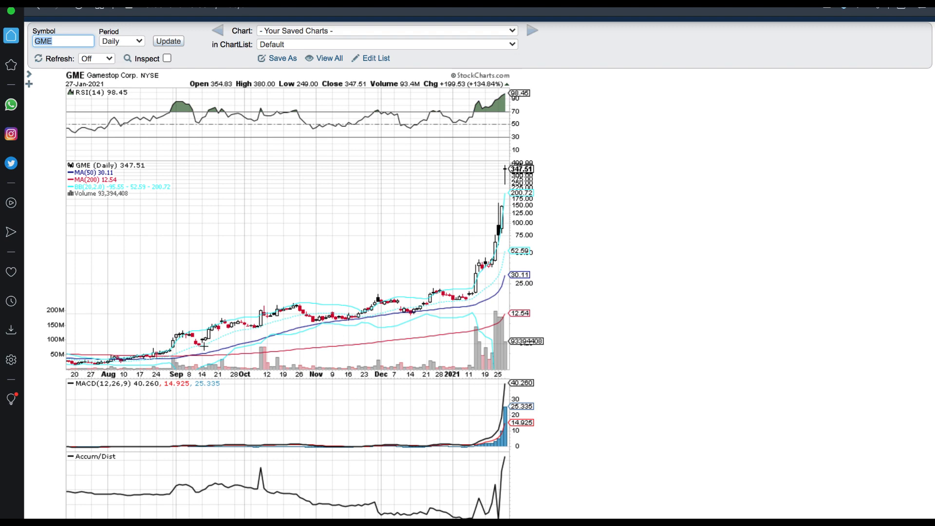
pyautogui.moveTo(279, 337)
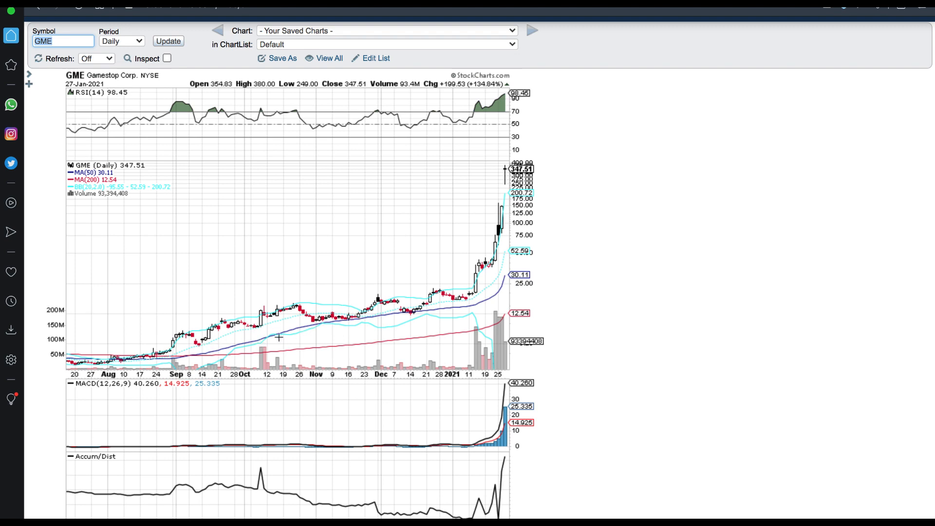
pyautogui.moveTo(459, 306)
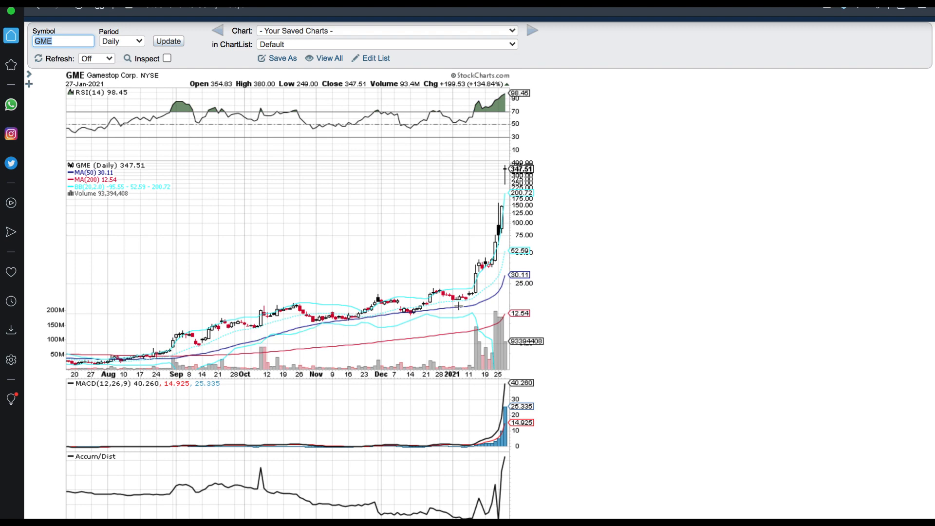
pyautogui.moveTo(459, 303)
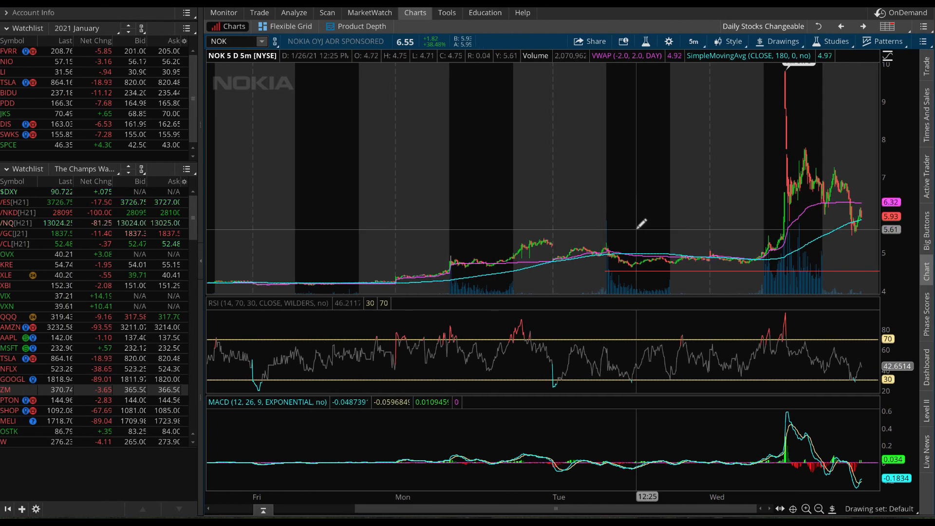
pyautogui.moveTo(626, 93)
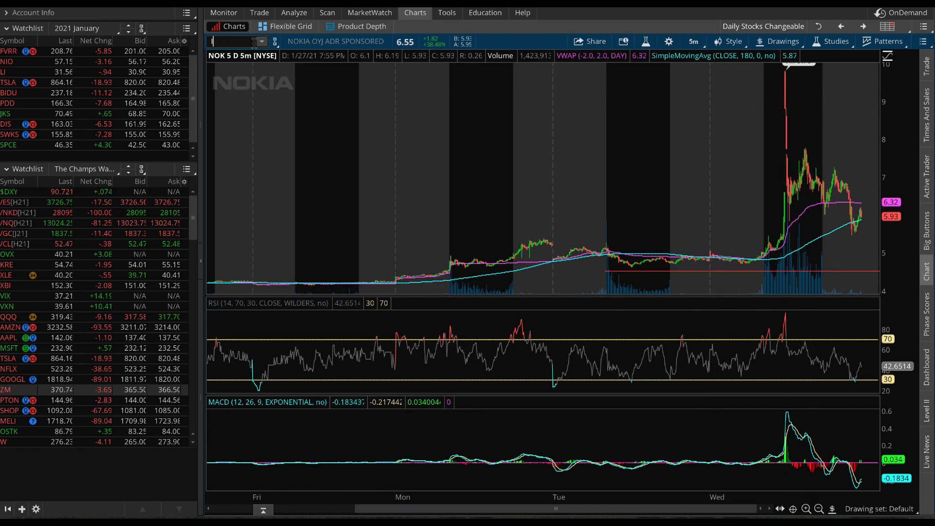
# Cycle five-day charts through IRBT, GME, BYND, NOK and IRBT, ending on BYND
pyautogui.write('IRBT')
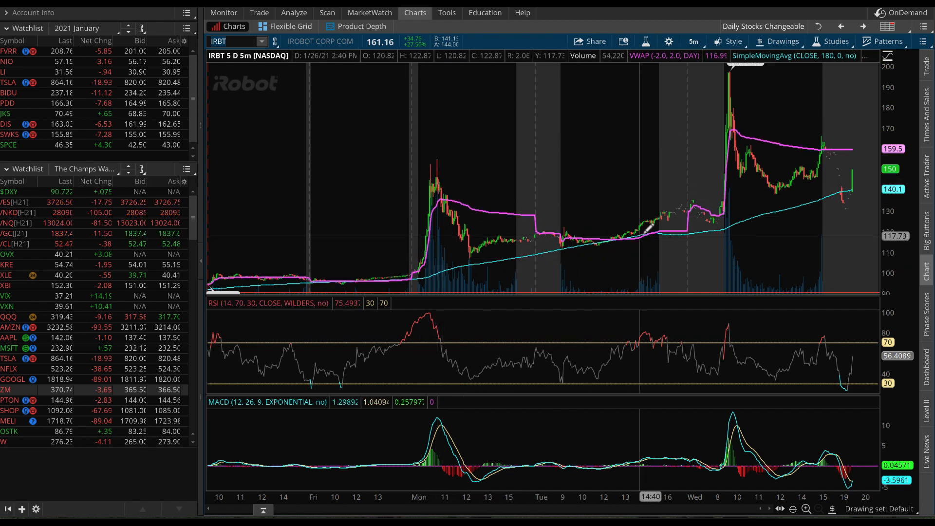
pyautogui.moveTo(220, 113)
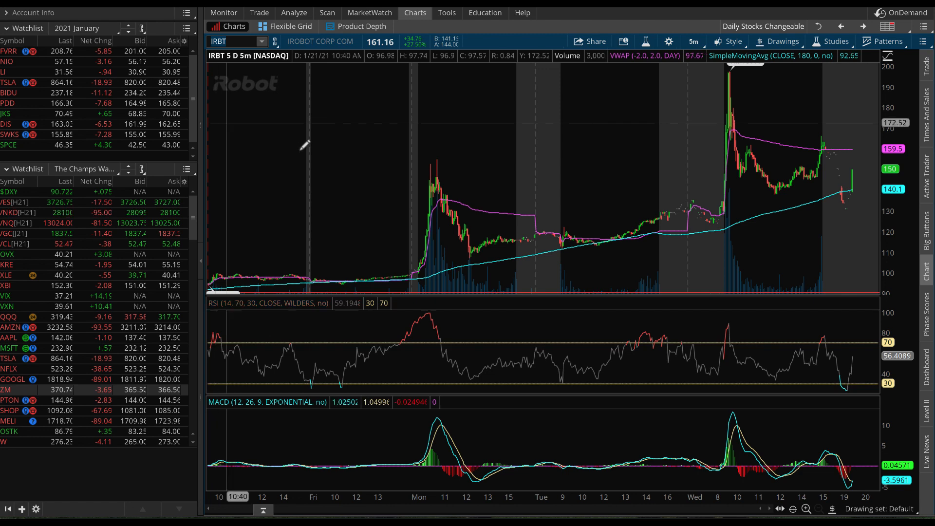
pyautogui.write('GME')
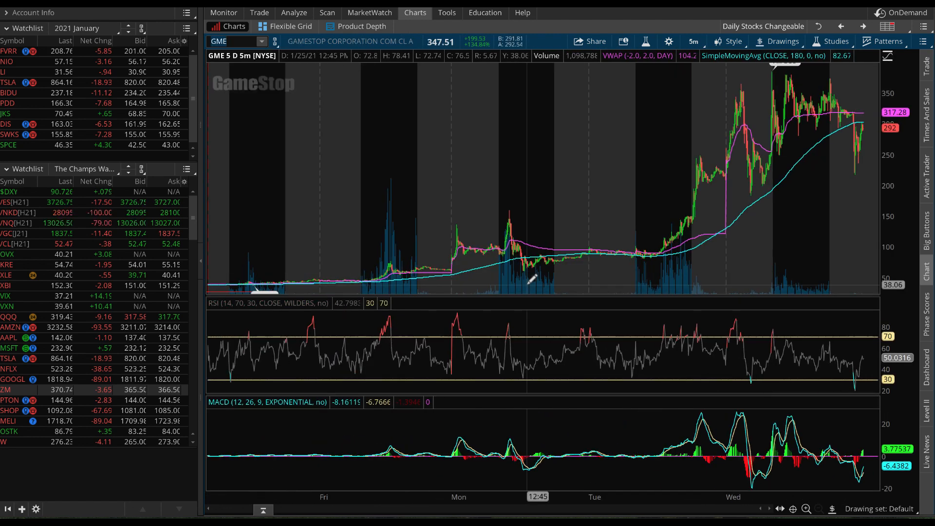
pyautogui.write('BYND')
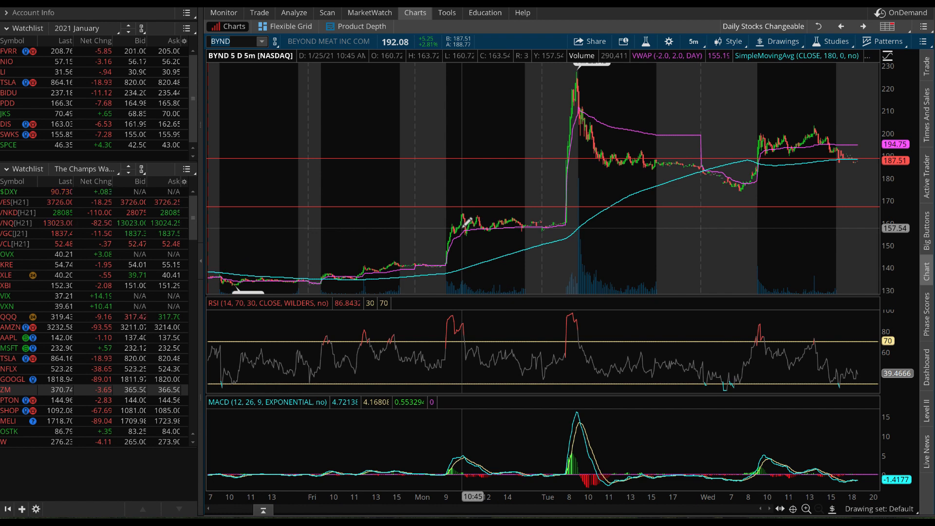
pyautogui.moveTo(577, 89)
pyautogui.write('BB')
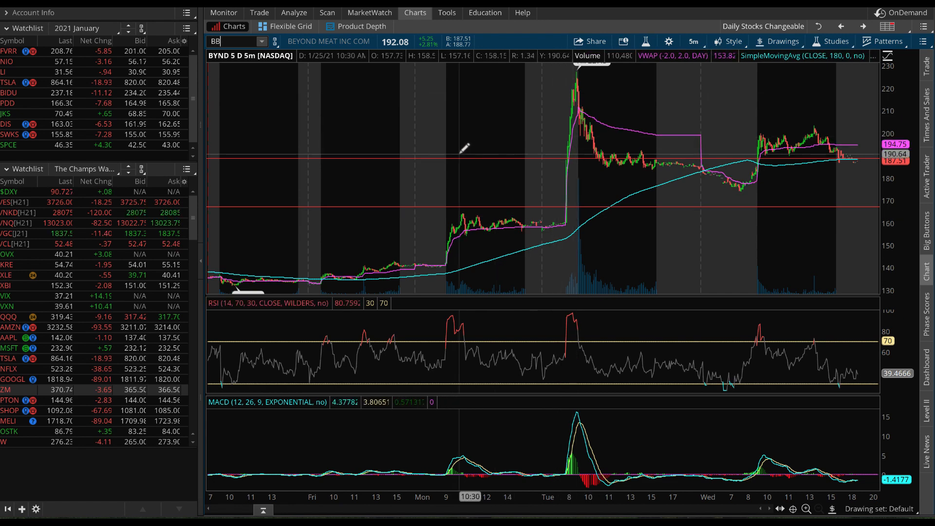
pyautogui.write('NOK')
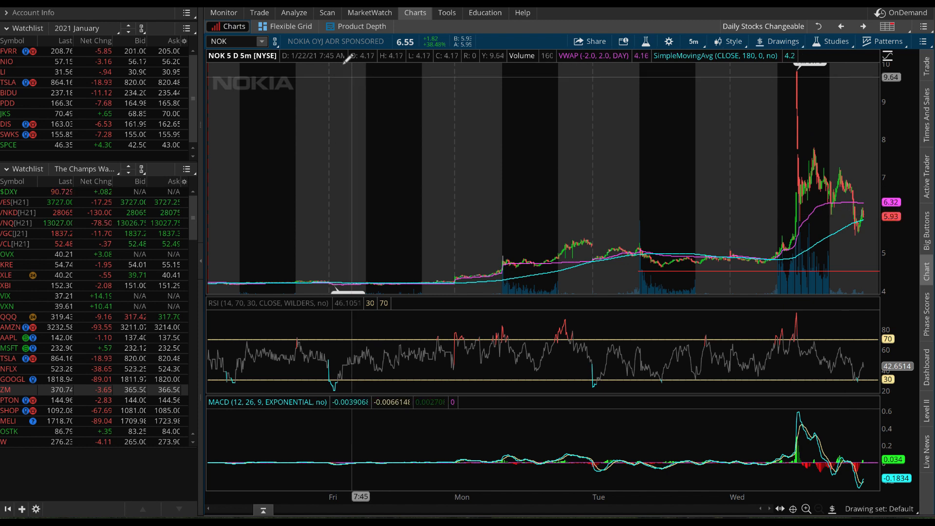
pyautogui.write('IBRT')
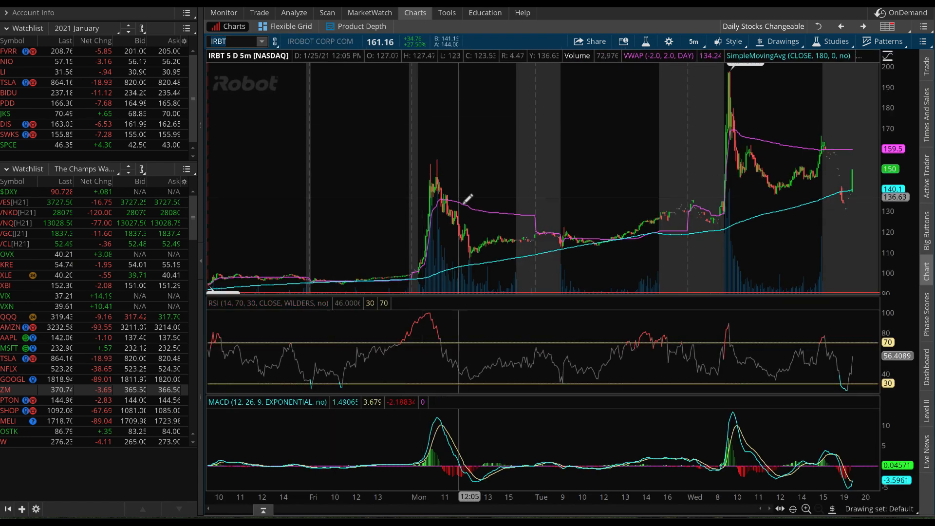
pyautogui.moveTo(728, 92)
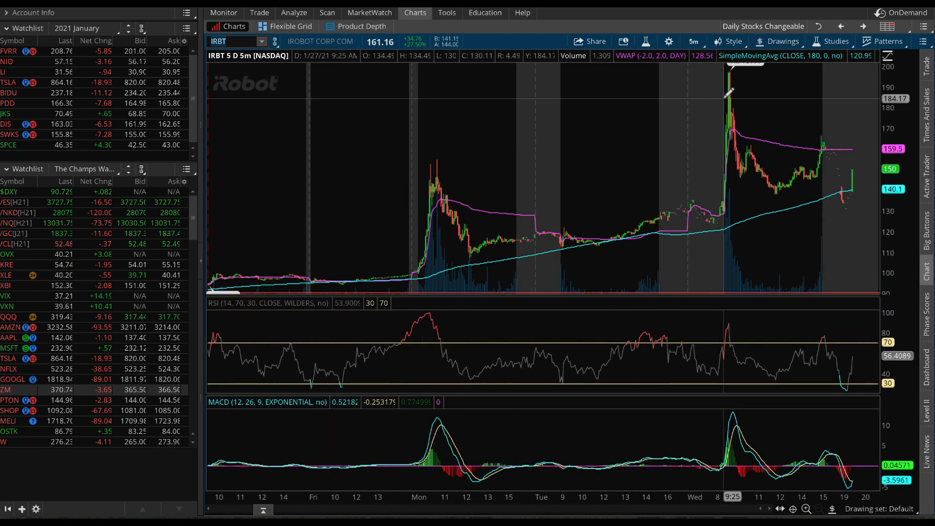
pyautogui.write('BYND')
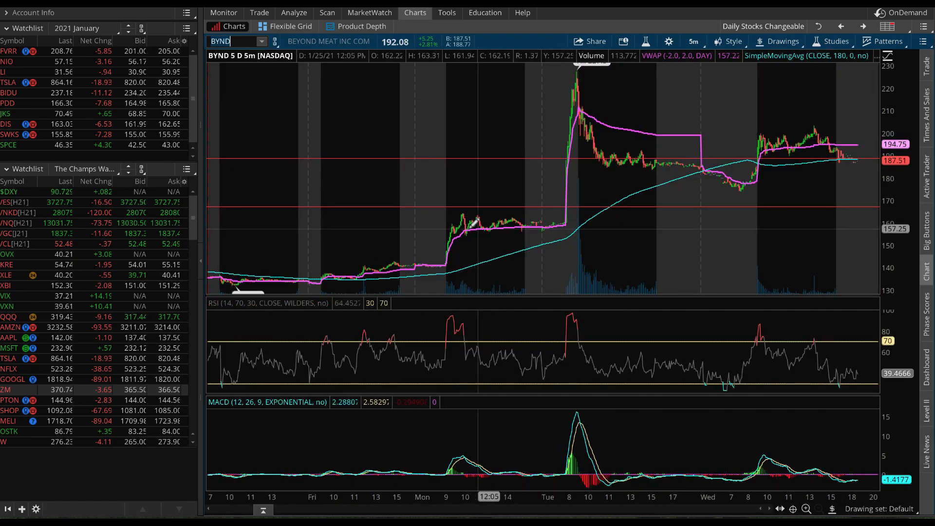